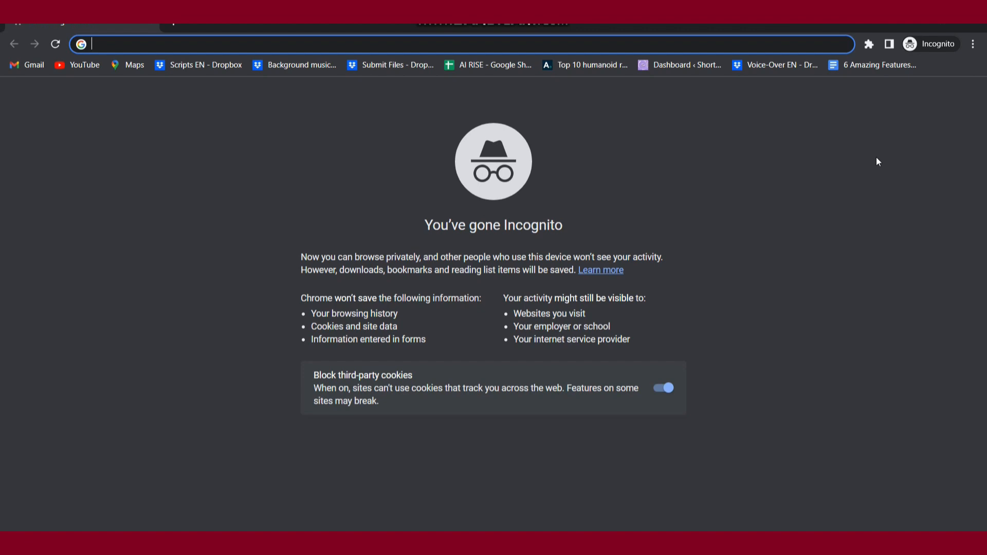
{"action": "type", "text": "https://discord.new/QEcGmda4pNfW"}
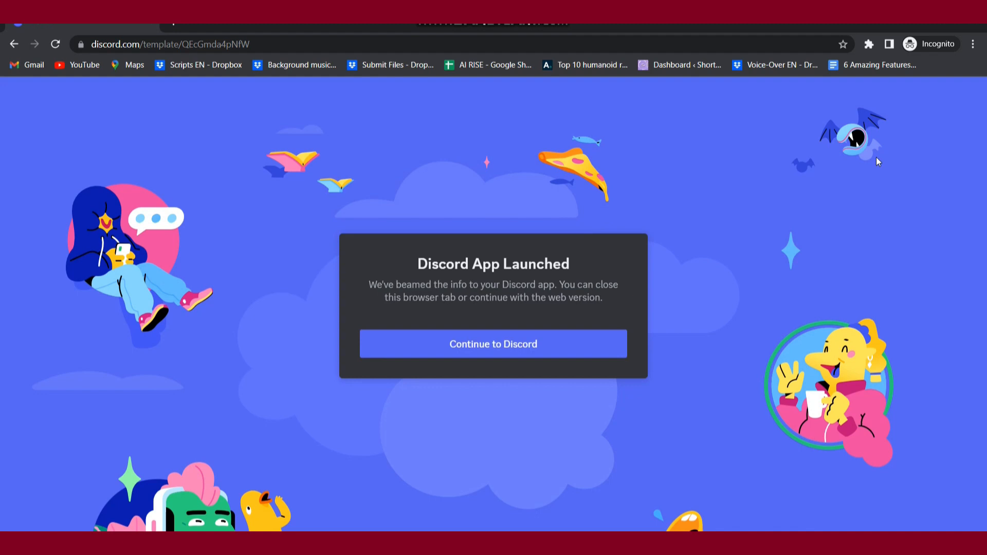
{"action": "mouse_move", "coordinate": [673, 148]}
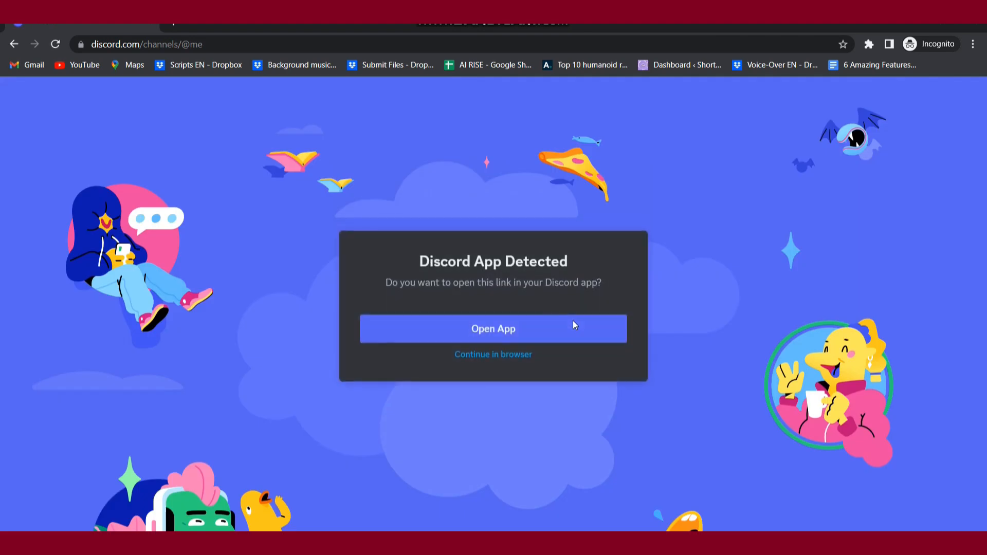
Launch the template link in the Discord desktop app from the App Detected page.
{"action": "left_click", "coordinate": [493, 329]}
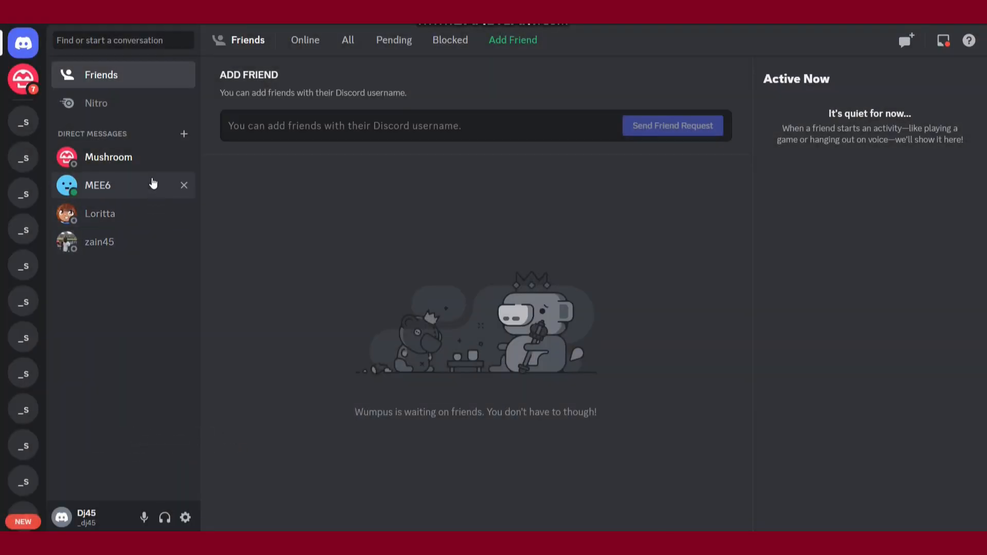
{"action": "mouse_move", "coordinate": [24, 129]}
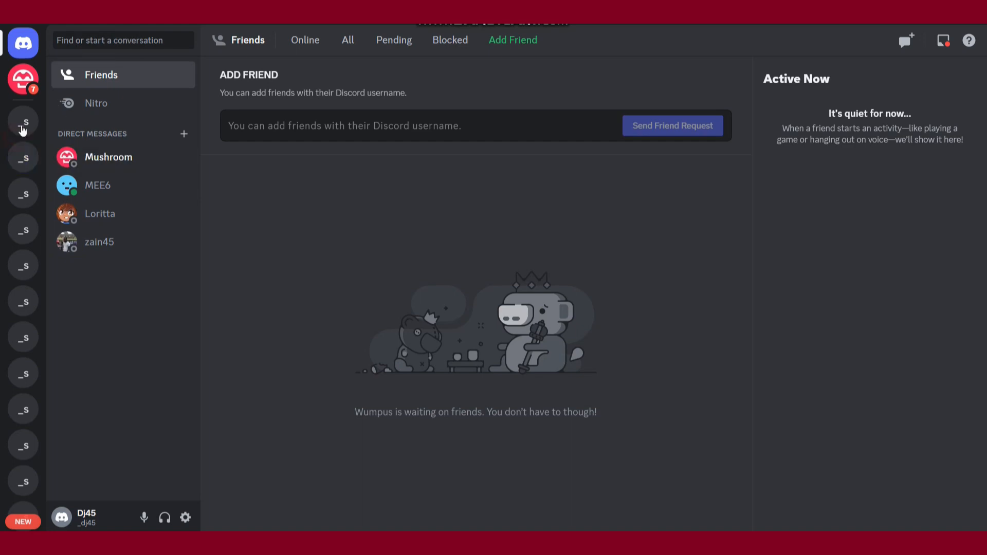
Switch to the _dj45's server containing the clyde template message.
{"action": "left_click", "coordinate": [23, 193]}
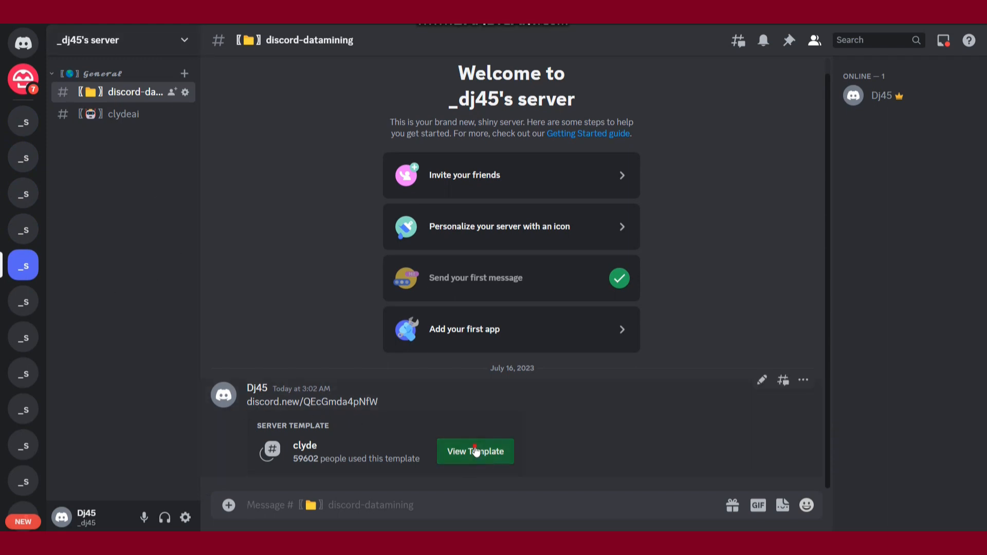
Create the new server from the clyde template's View Template card.
{"action": "left_click", "coordinate": [476, 452]}
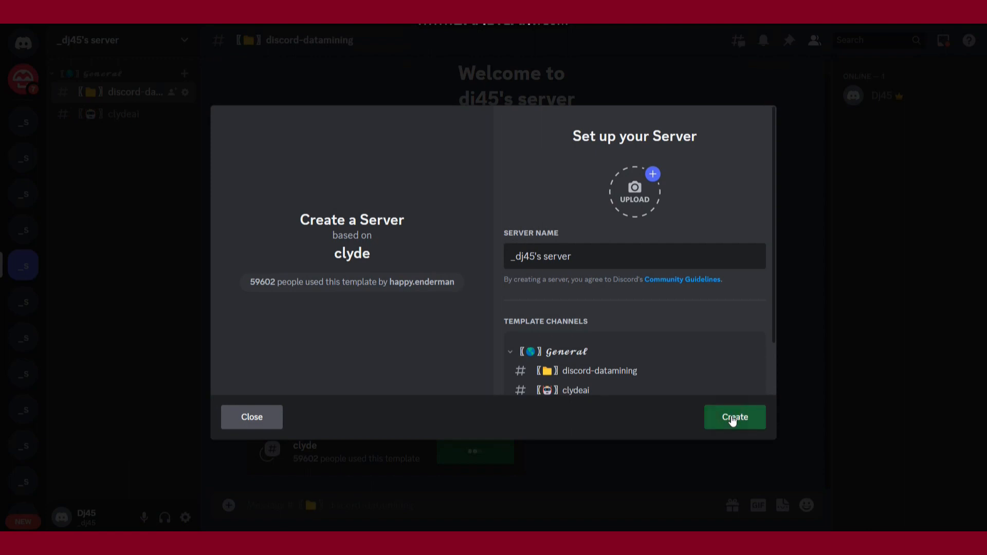
{"action": "left_click", "coordinate": [734, 417]}
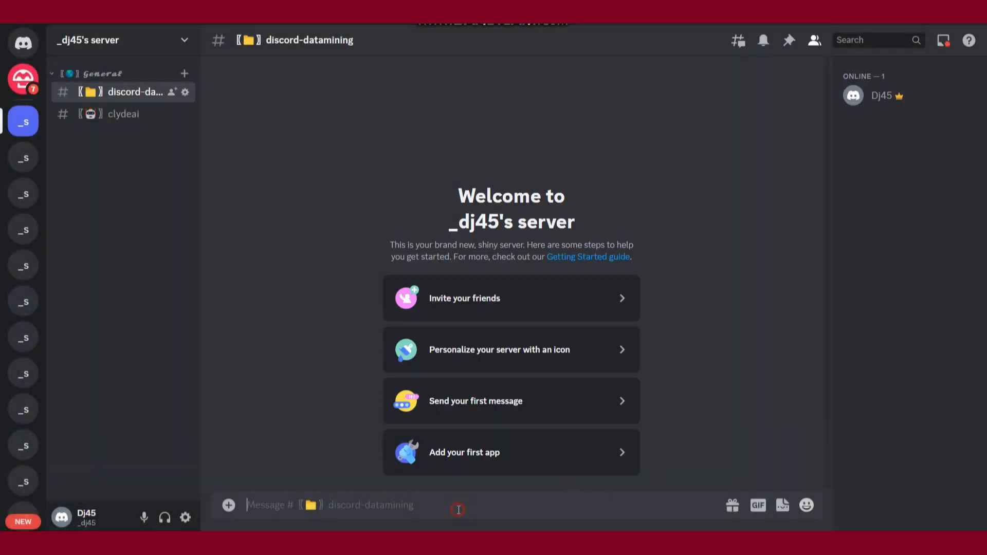
{"action": "type", "text": "https://discord.new/QEcGmda4pNfW"}
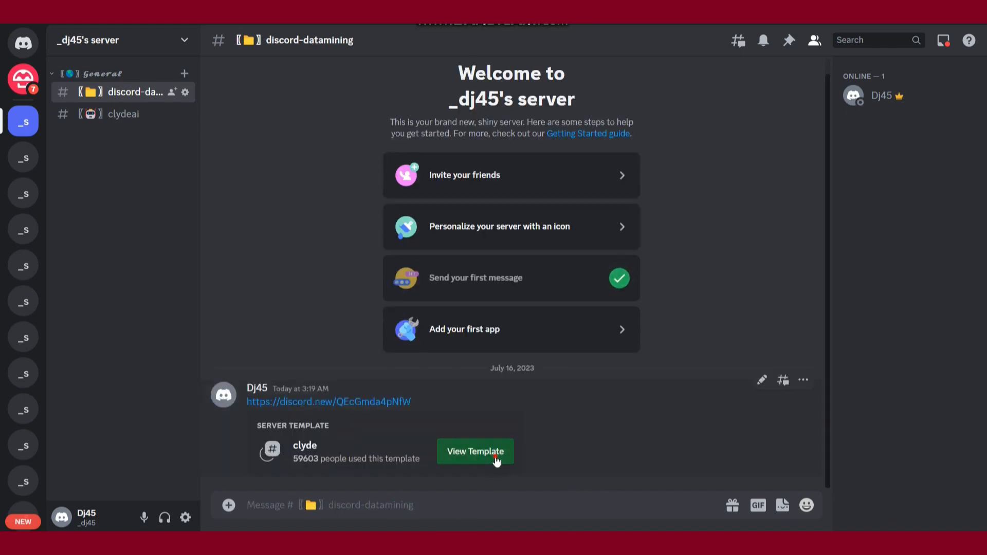
{"action": "left_click", "coordinate": [475, 452]}
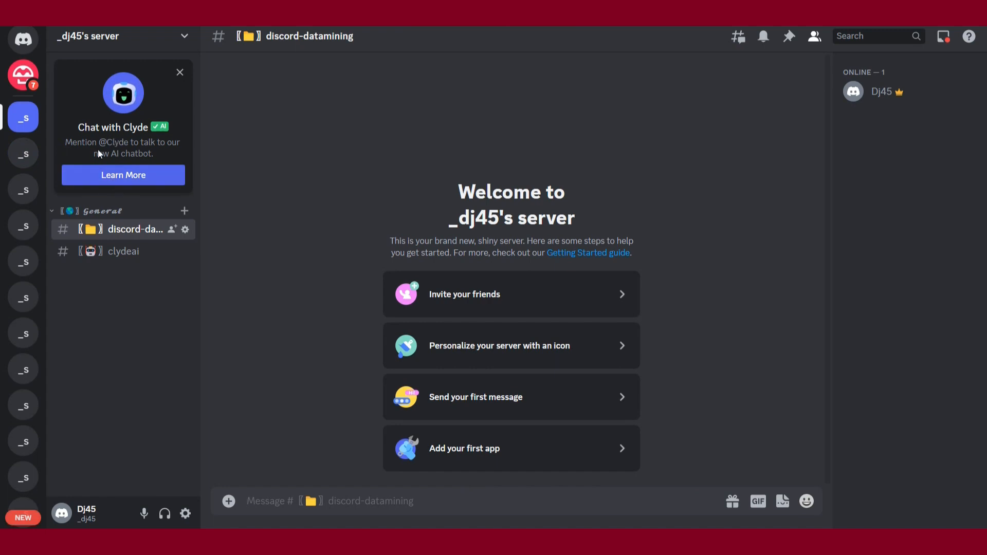
{"action": "left_click", "coordinate": [287, 500]}
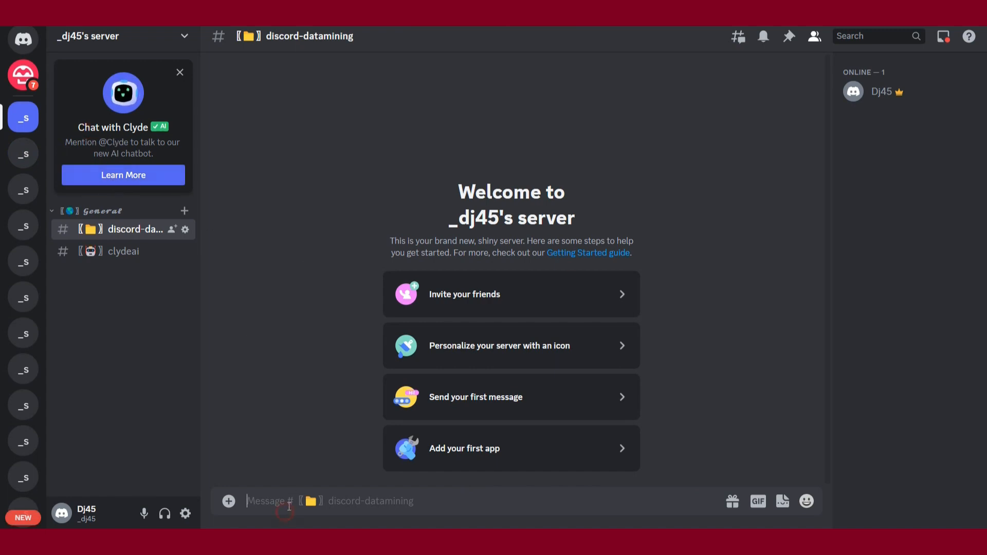
{"action": "type", "text": "@"}
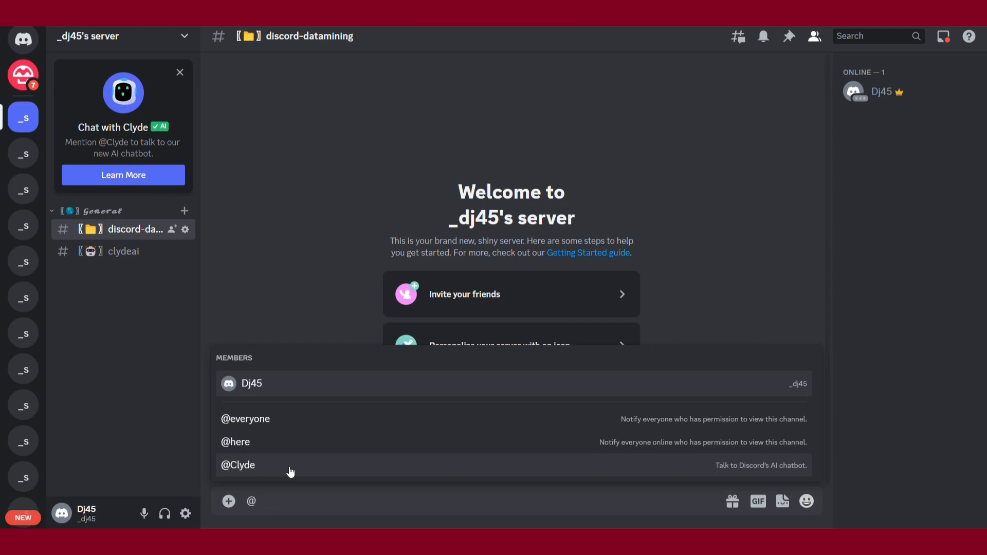
{"action": "left_click", "coordinate": [238, 465]}
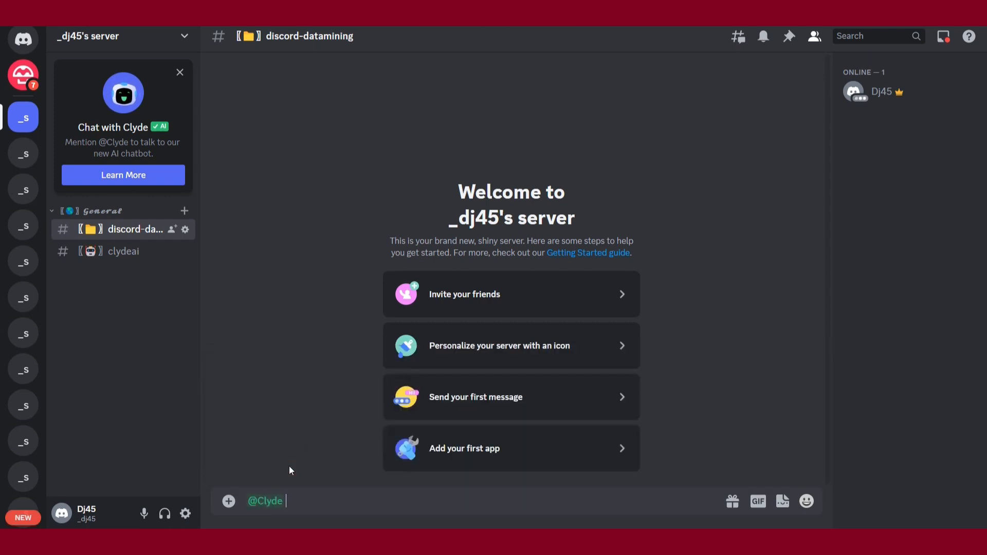
{"action": "key", "text": "enter"}
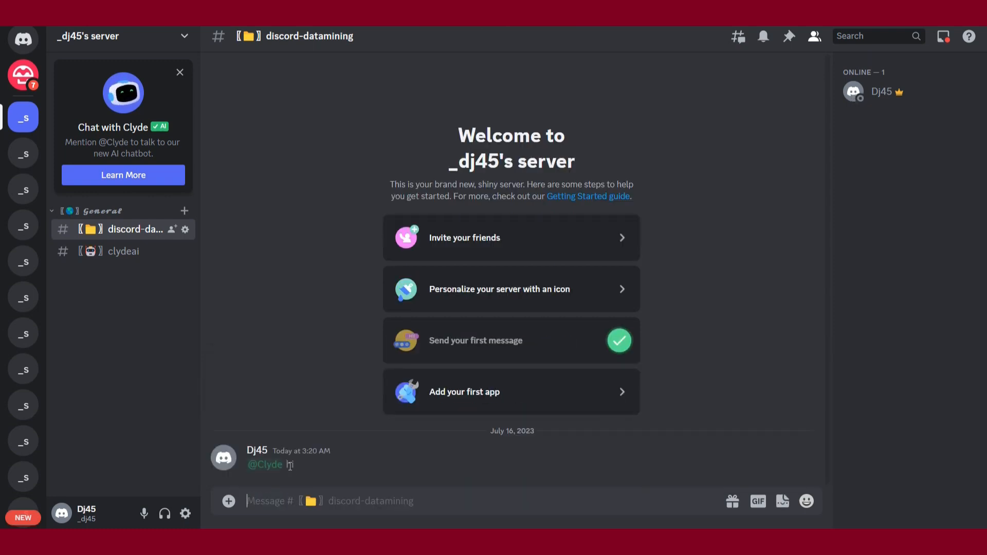